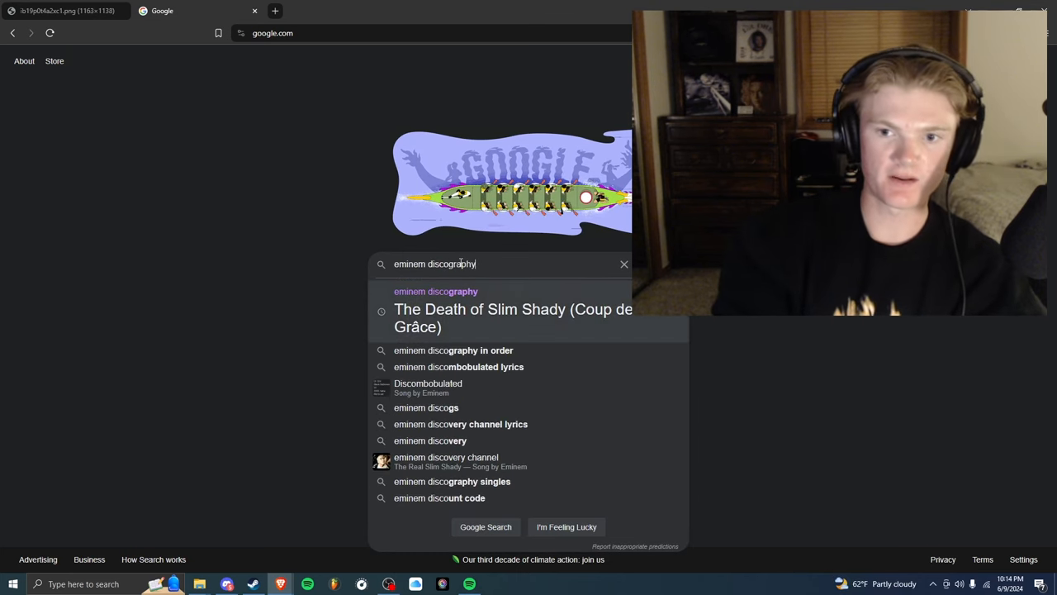
- Submit the 'eminem discography' search to show his albums with covers and years
{"action": "key", "text": "Enter"}
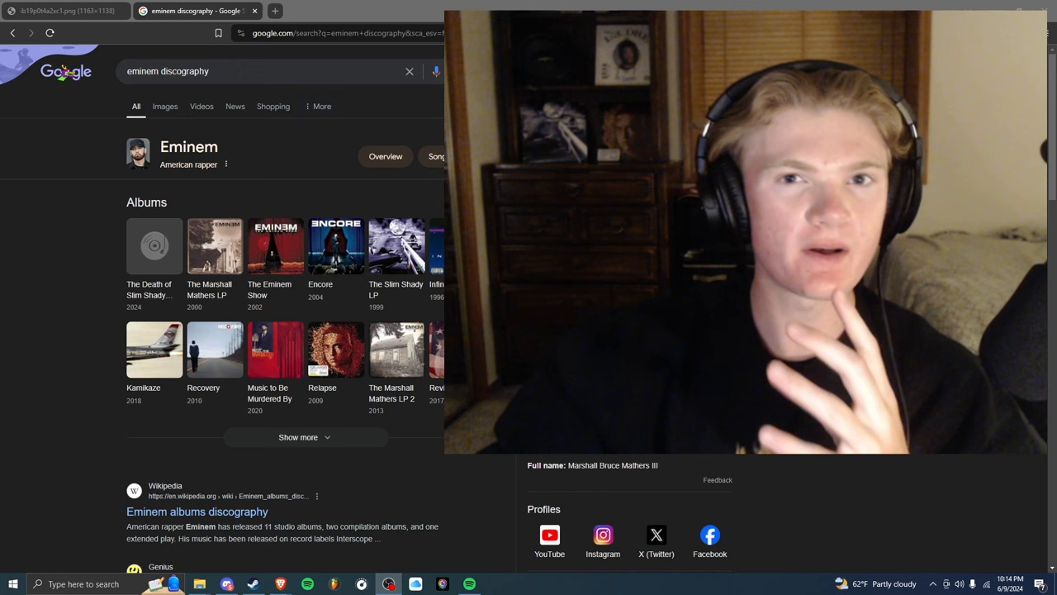
- Switch to the image of Eminem's head edited onto the wall-shadow photo
{"action": "left_click", "coordinate": [63, 10]}
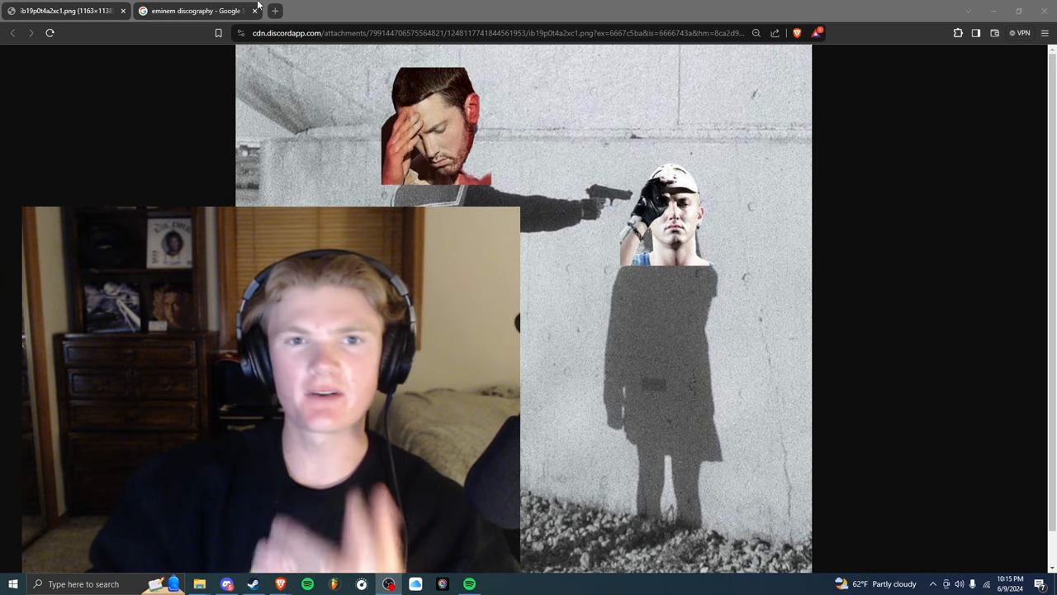
{"action": "left_click", "coordinate": [195, 10]}
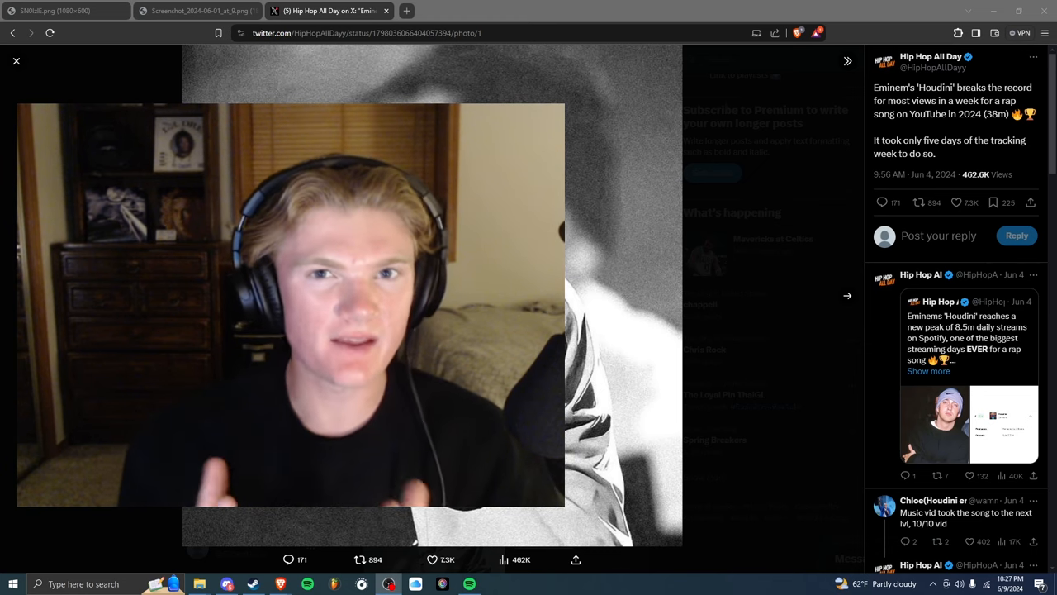
- Scroll through the Hip Hop All Day tweet on Houdini's record views
{"action": "scroll", "scroll_direction": "down", "scroll_amount": 3}
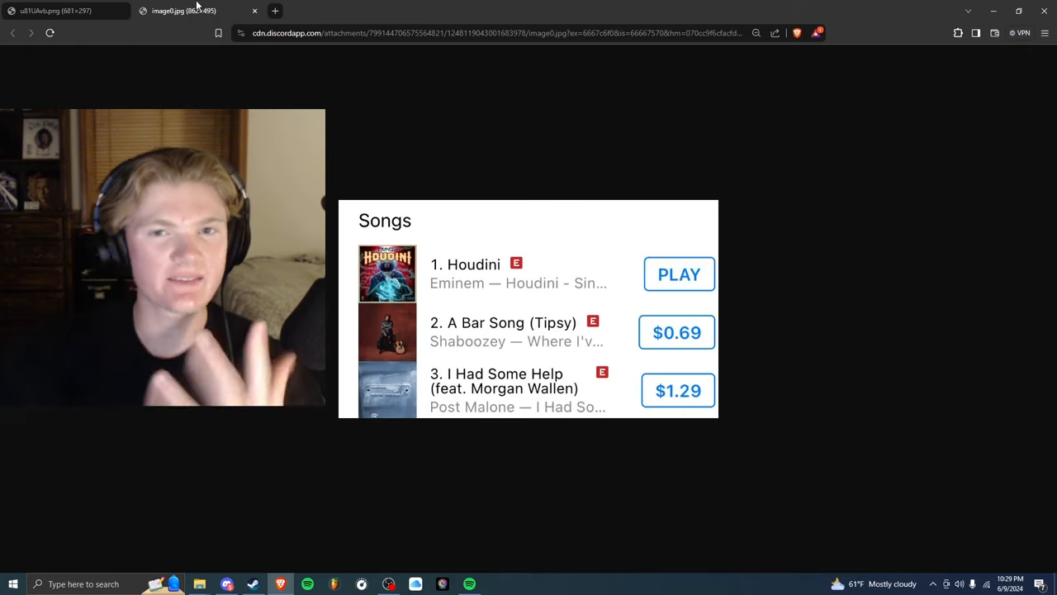
- Switch to the YouTube 'Sing 2 - Audition Medley [Lyrics]' video playing full screen
{"action": "left_click", "coordinate": [254, 10]}
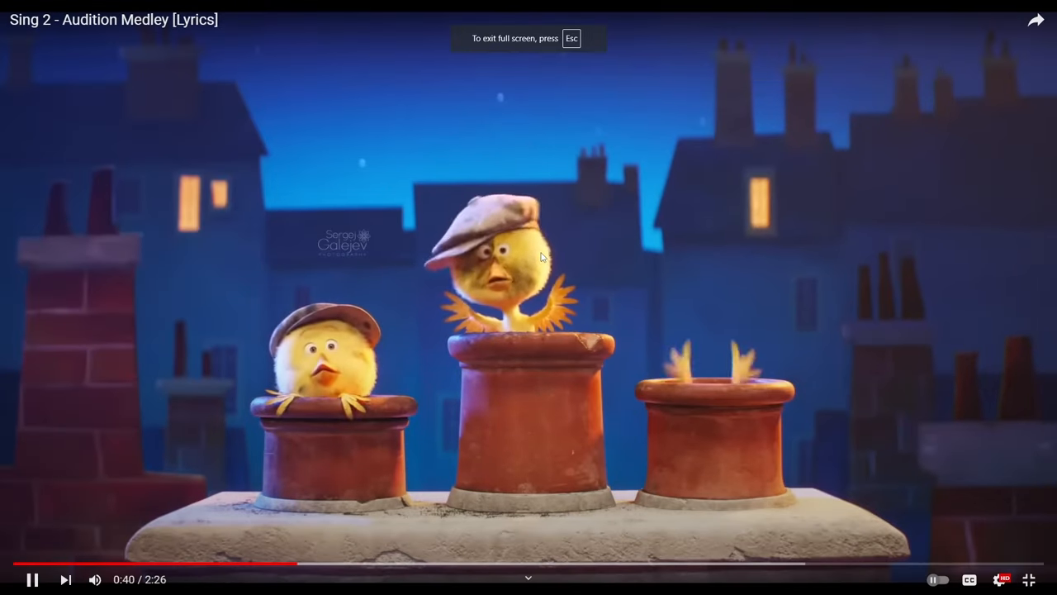
- Exit full screen so the Sing 2 medley keeps playing on its watch page
{"action": "left_click", "coordinate": [1027, 578]}
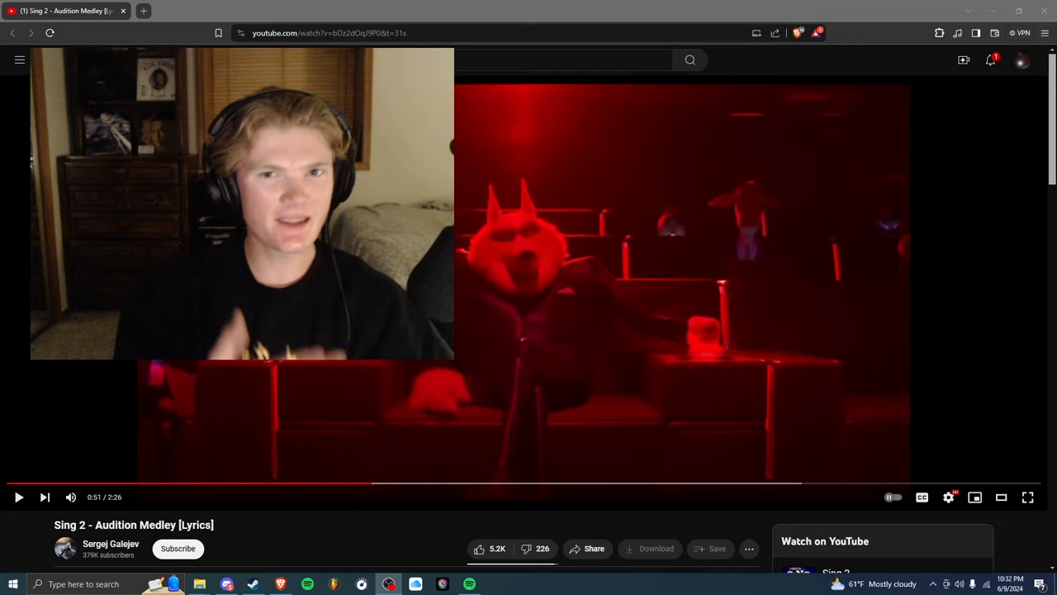